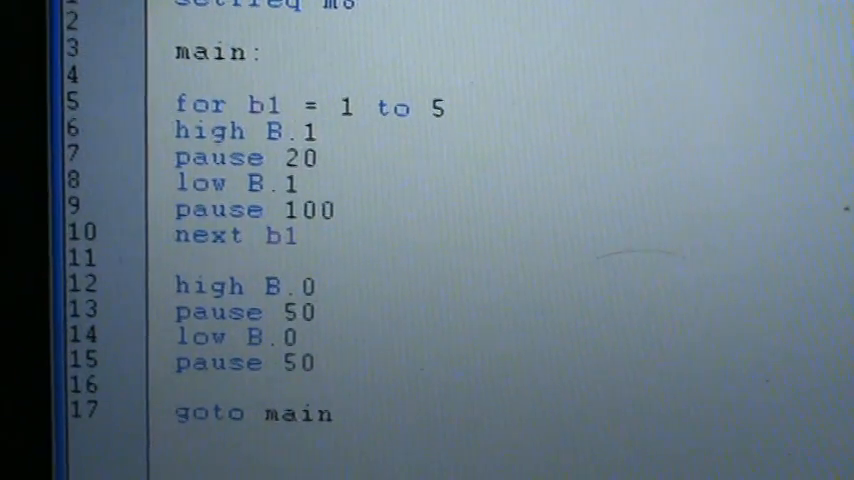
scroll("down", 3)
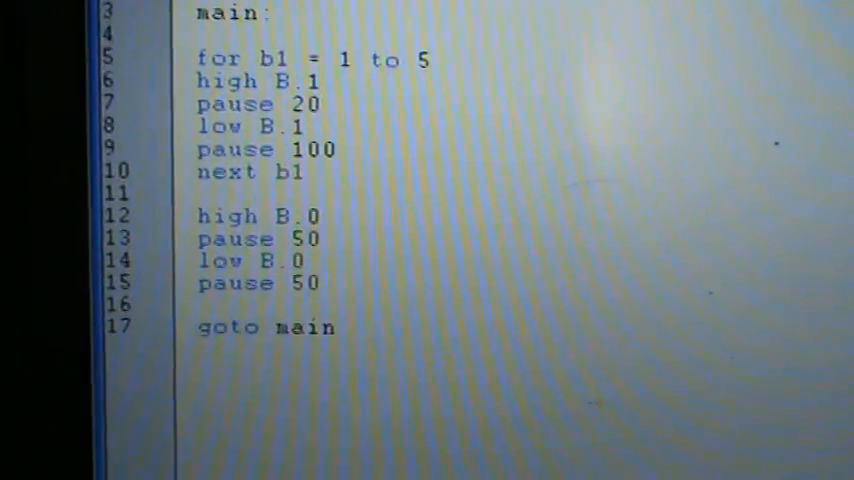
scroll("down", 3)
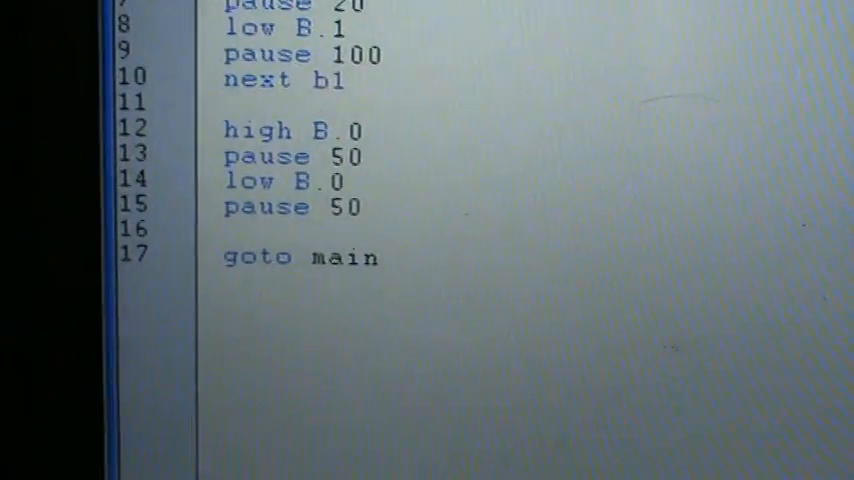